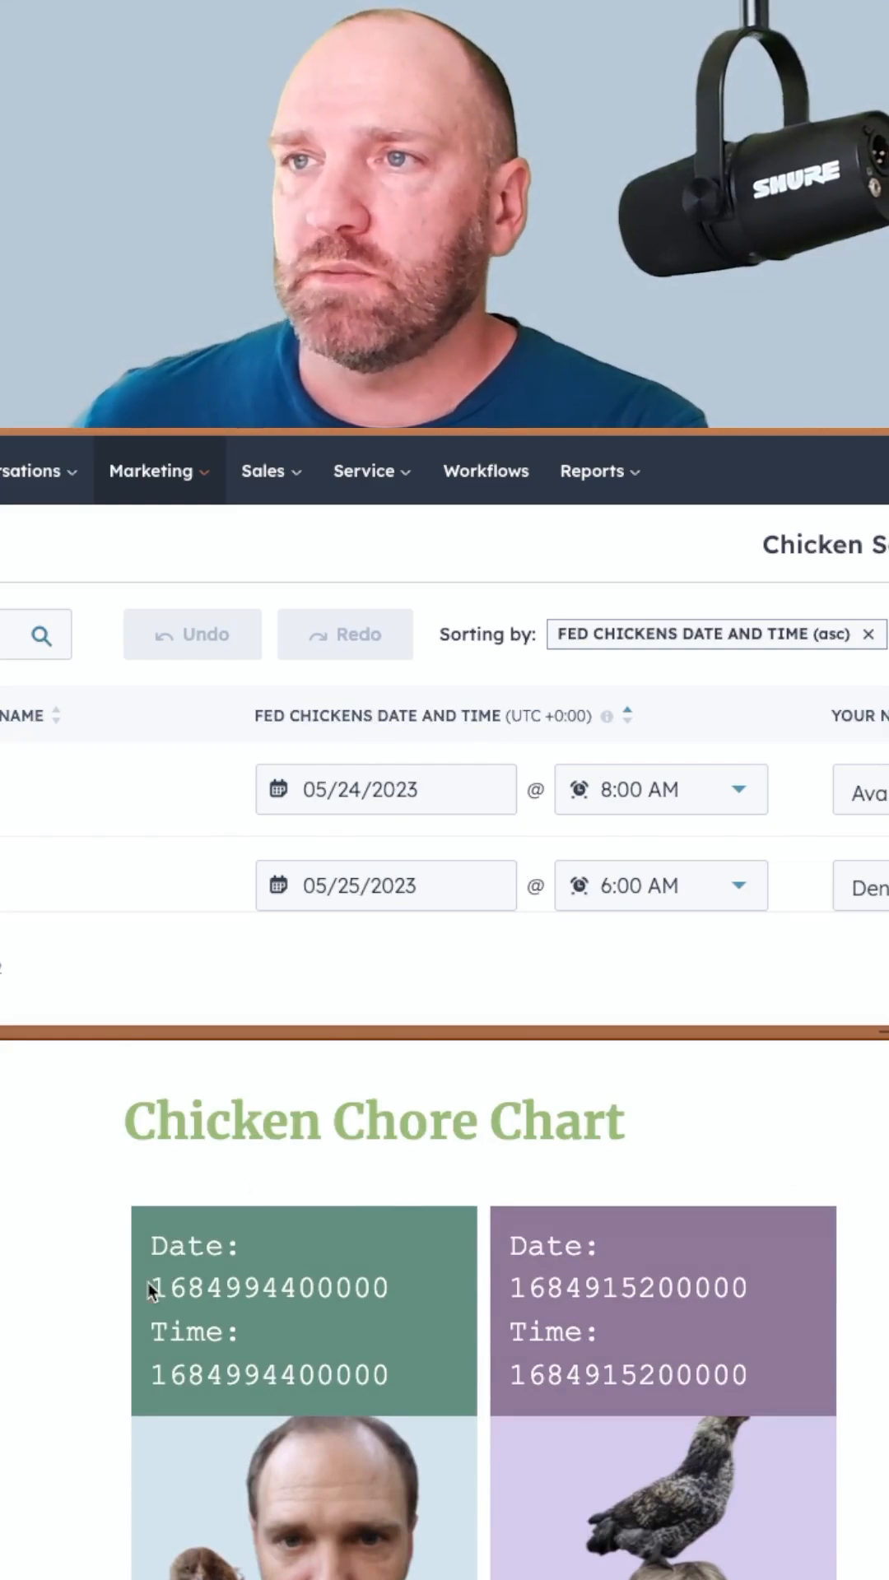
# Append |format_date('short') to chore.fed_chickens_date_and_time on the Date line of module.html
pyautogui.tripleClick(269, 1374)
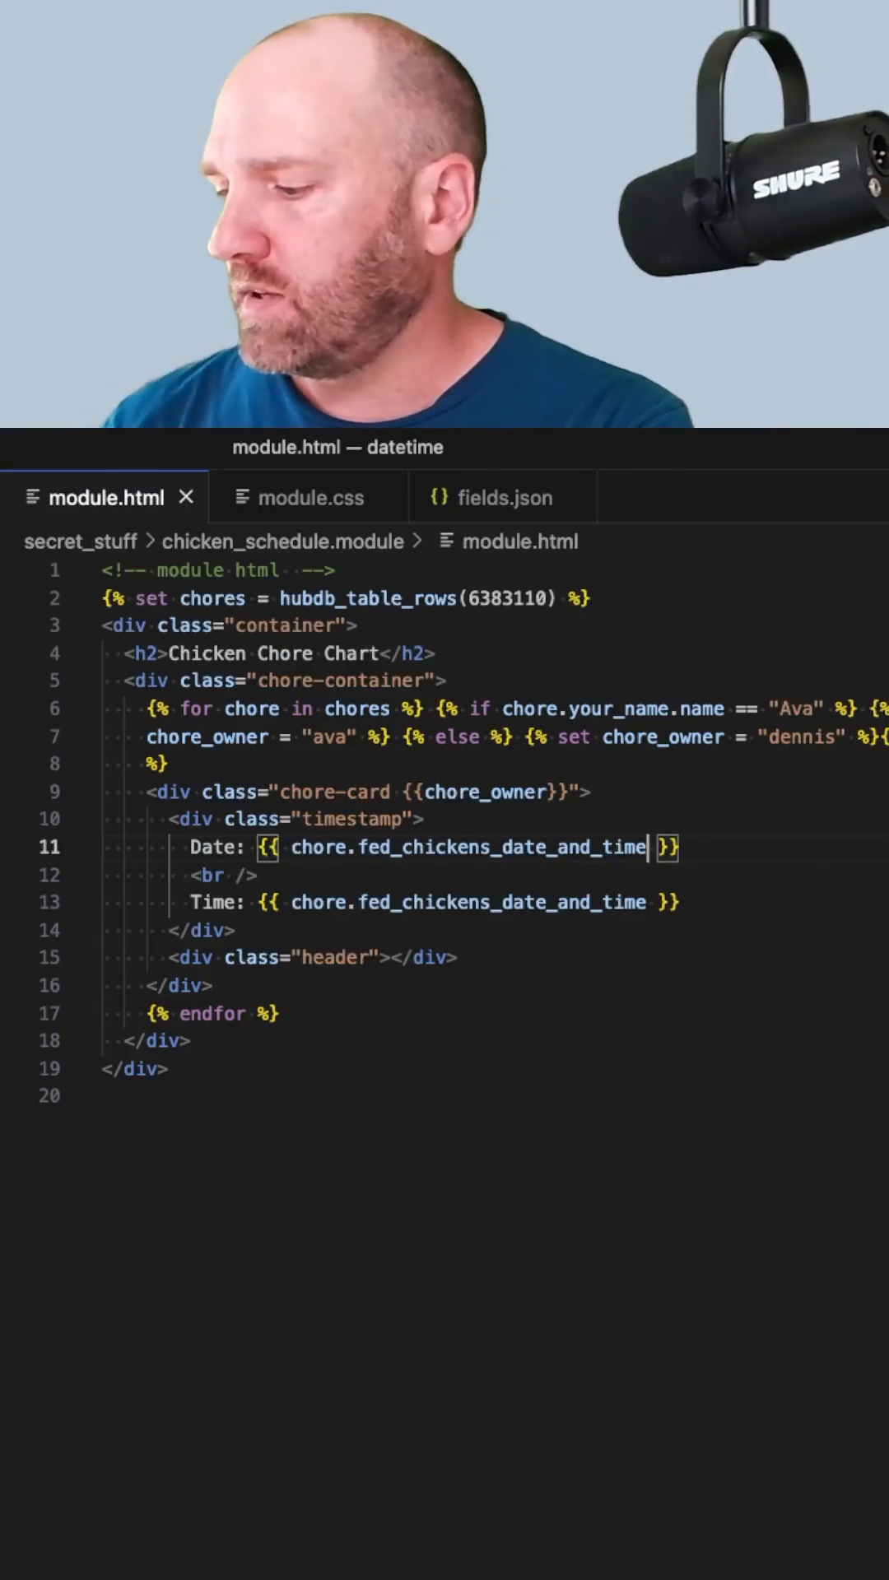
pyautogui.write("|format_date('format',")
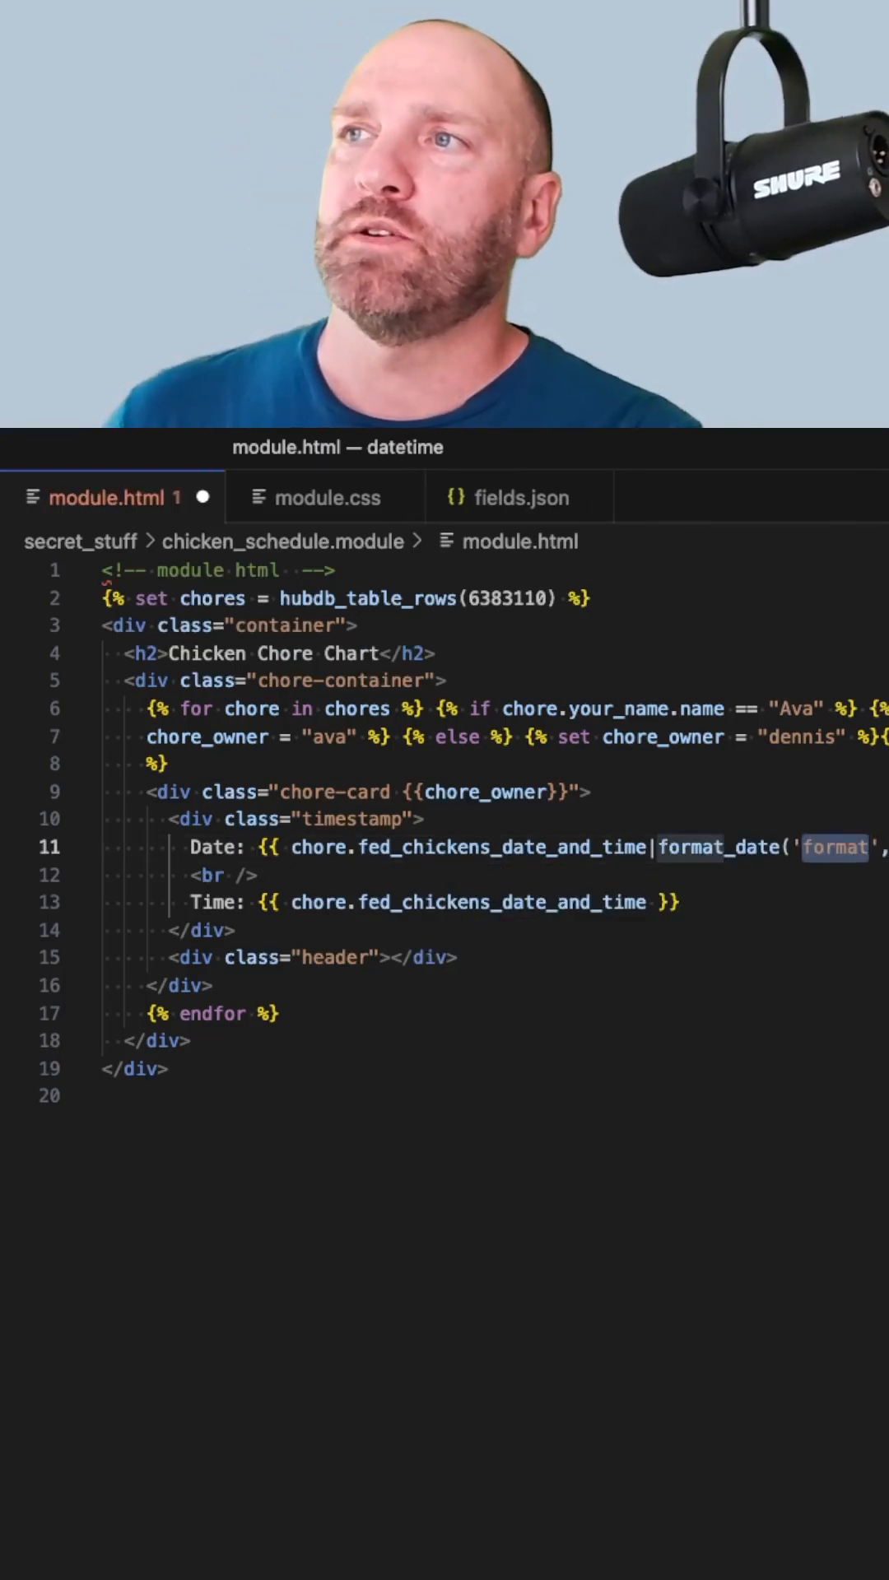
pyautogui.write('shorrt')
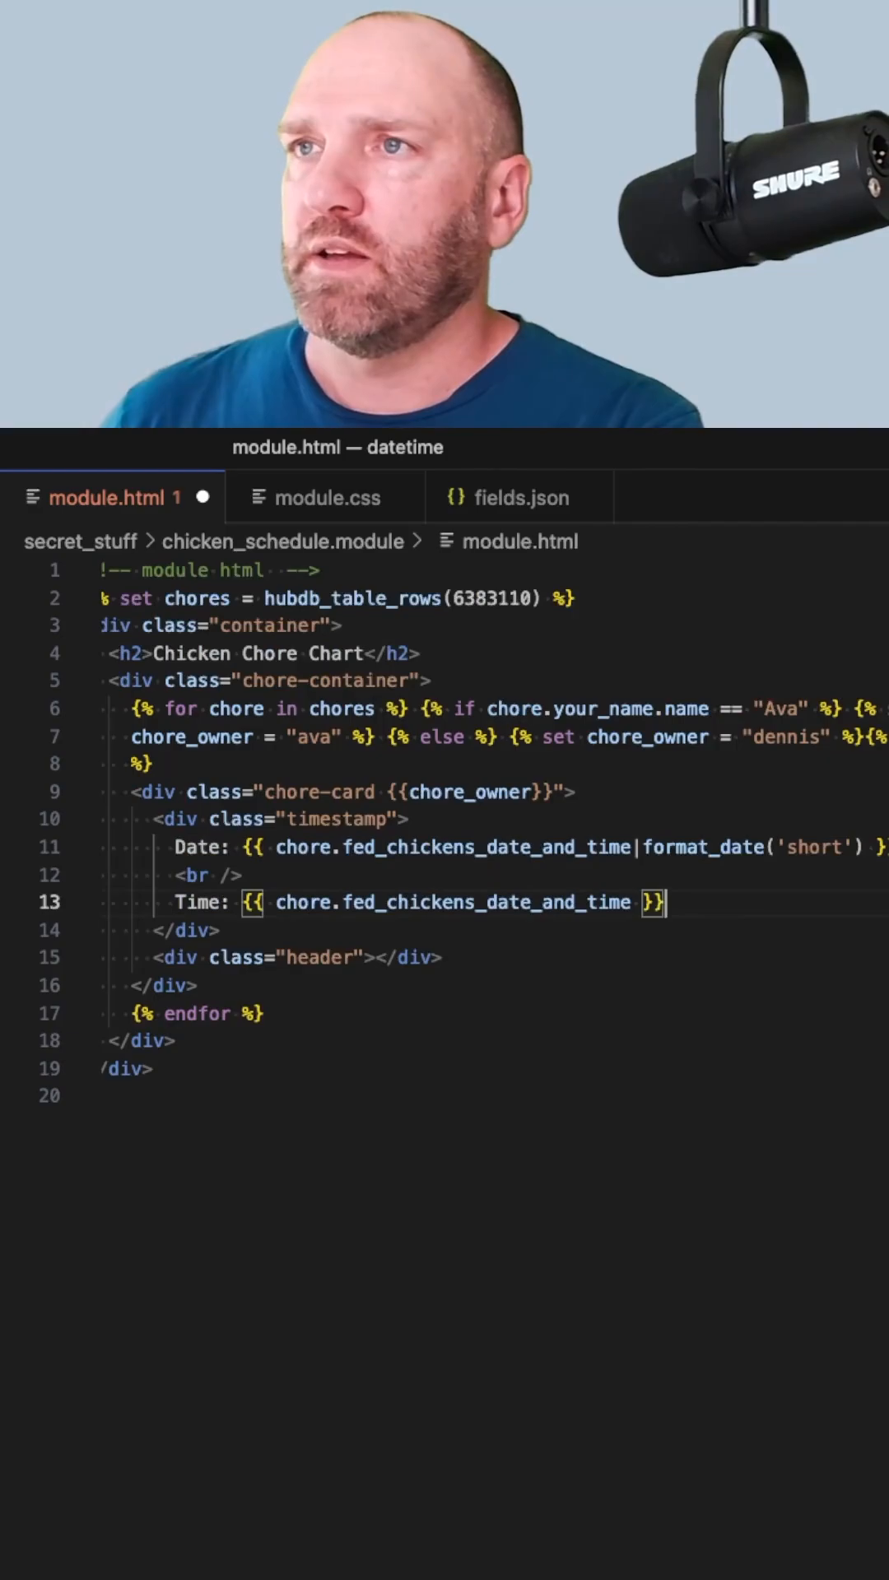
# Append |format_time('short') to the fed-chickens timestamp on the Time line
pyautogui.write("|format_time('format',")
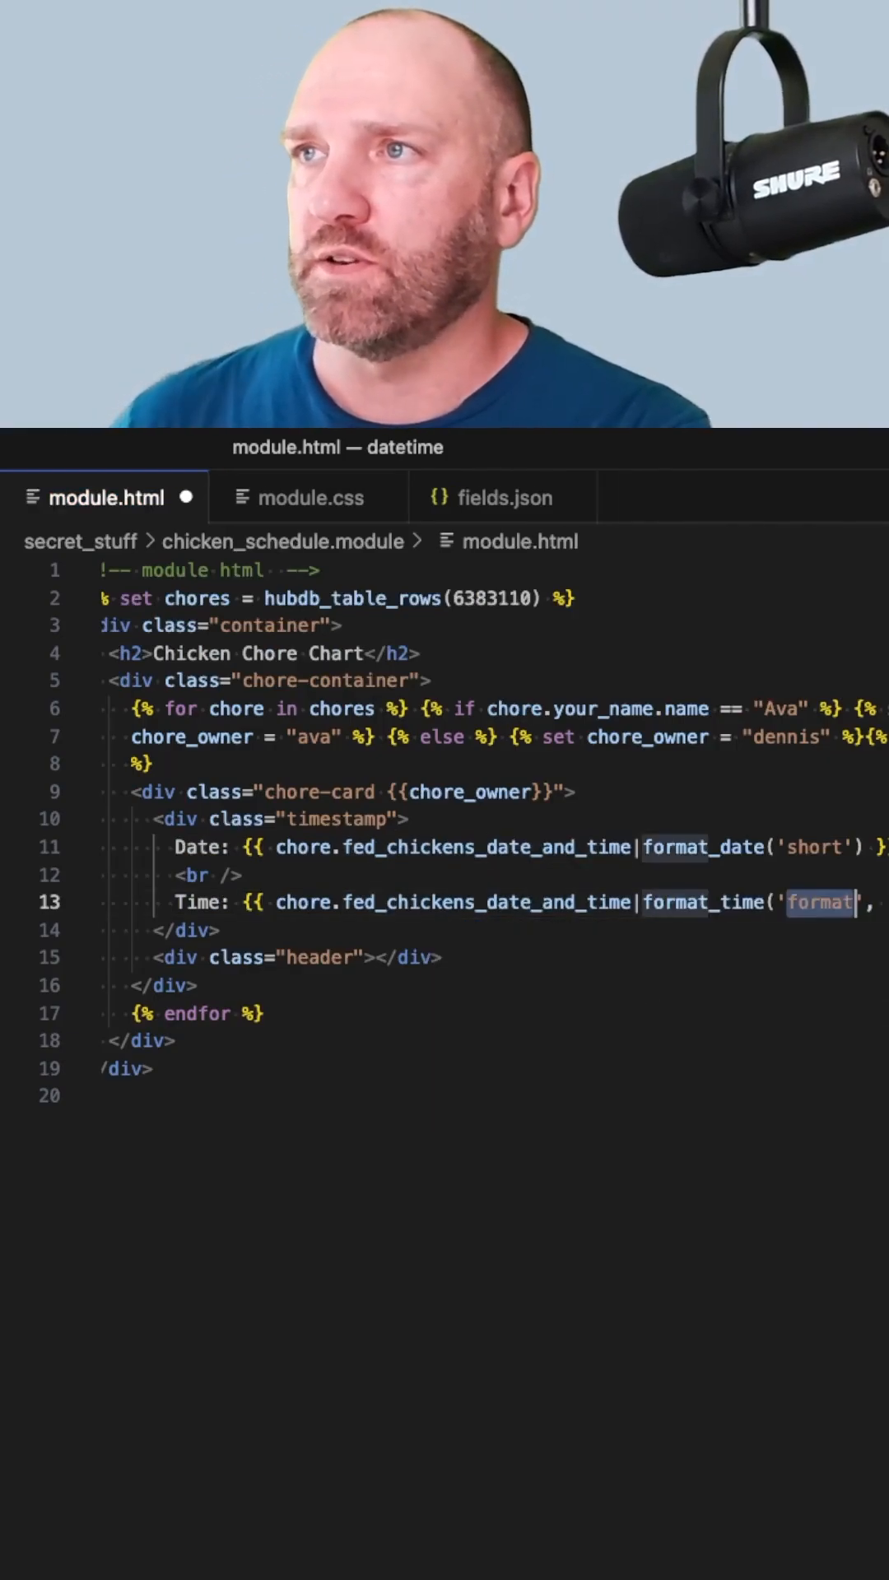
pyautogui.write('short')
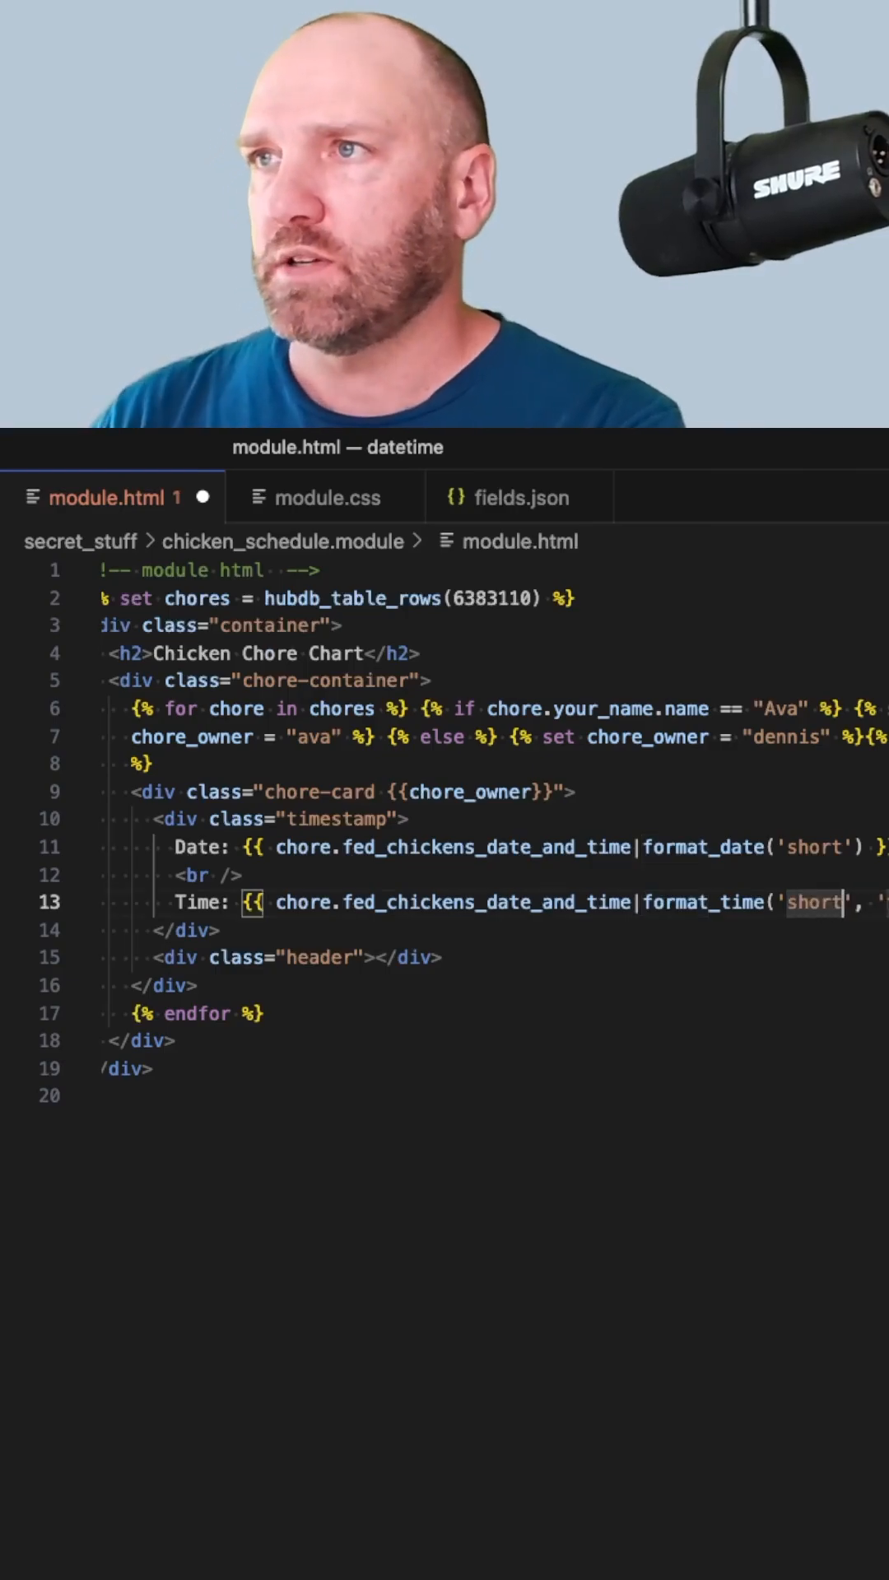